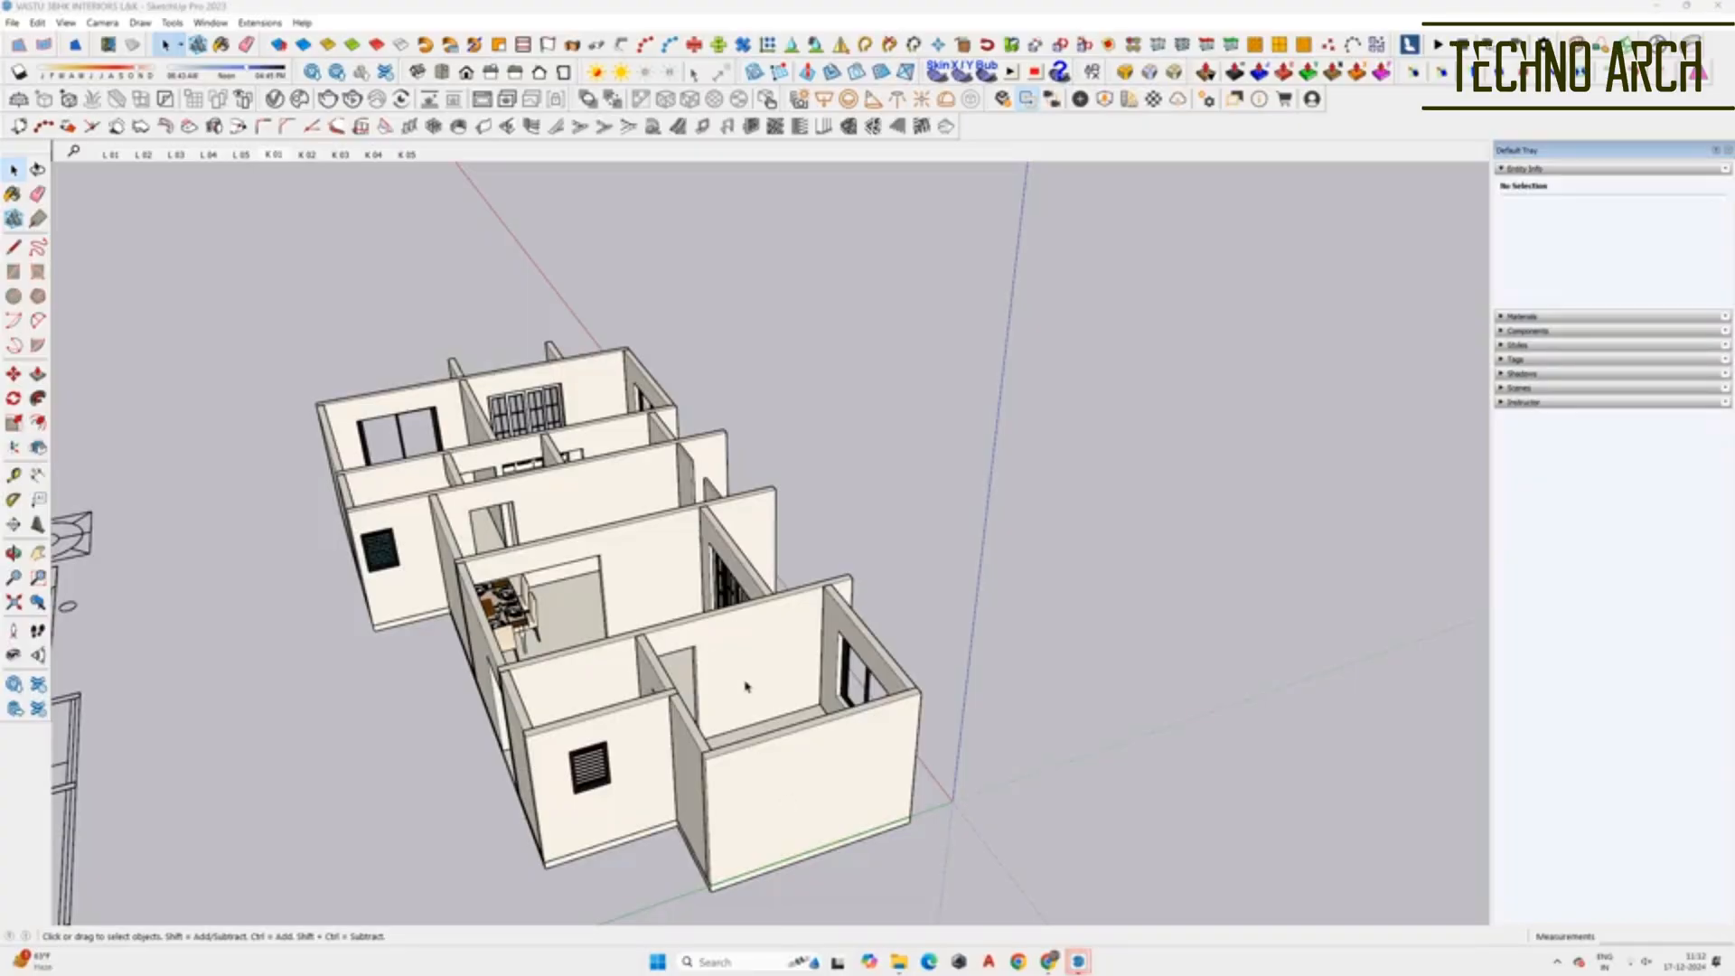
{"action": "mouse_move", "coordinate": [742, 666]}
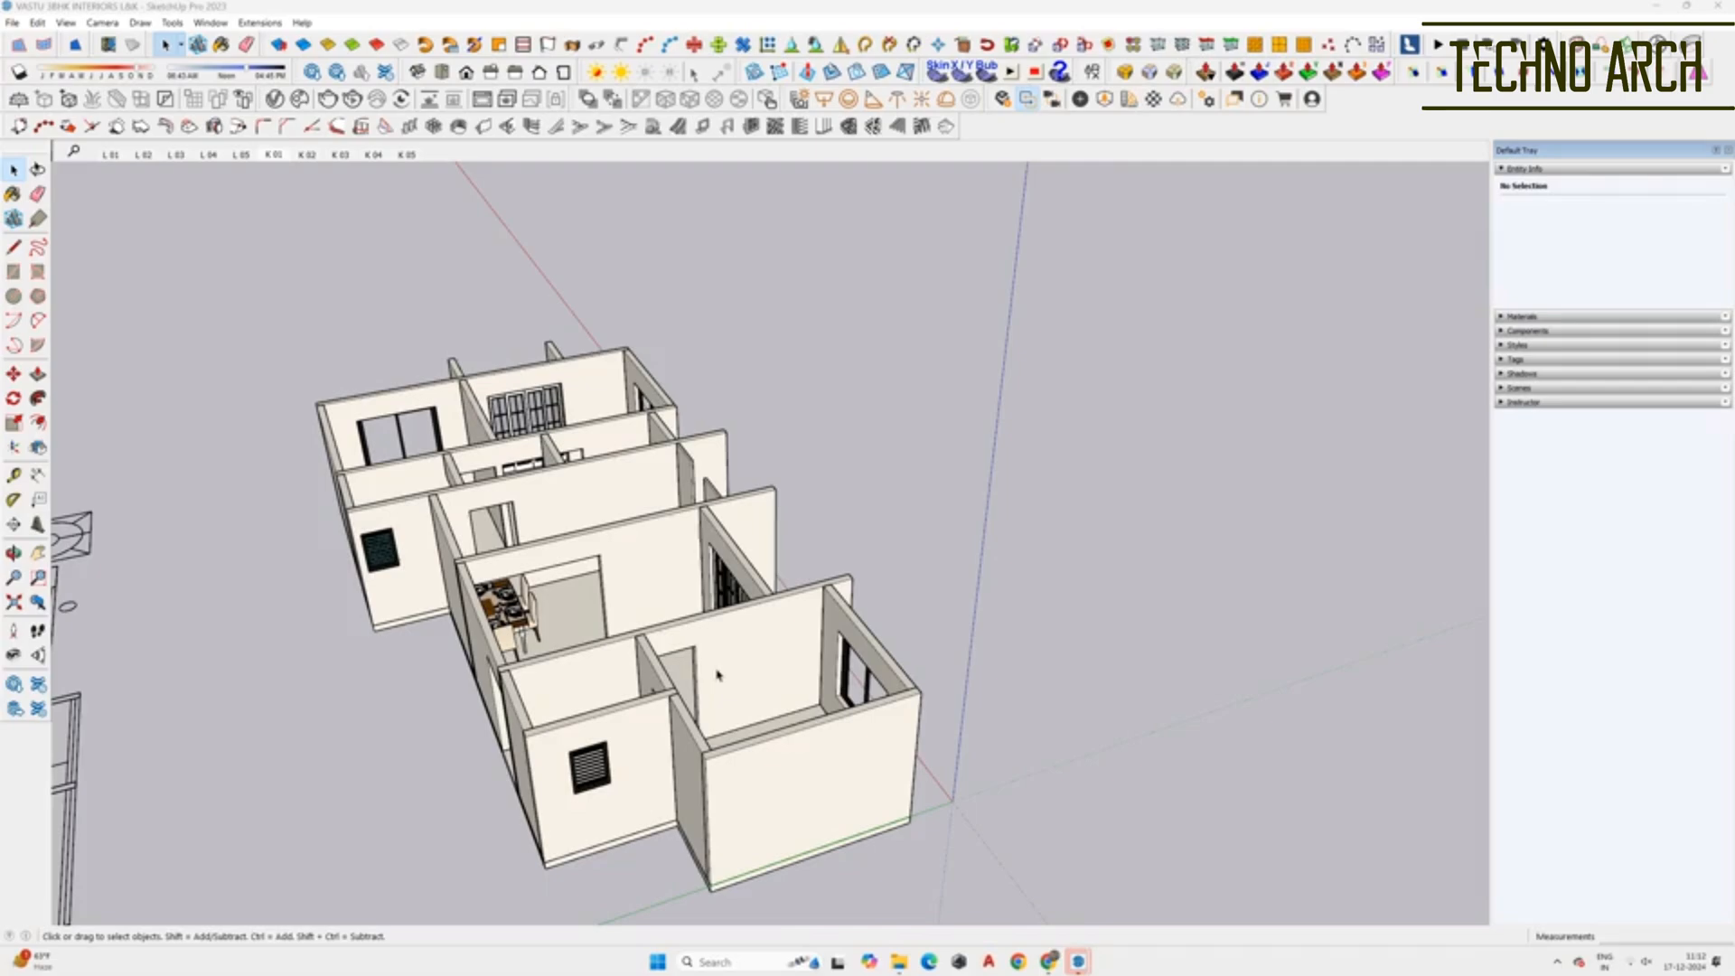
- Select the front room's wall group and drag-select the remaining wall groups to hide them
{"action": "left_click", "coordinate": [717, 676]}
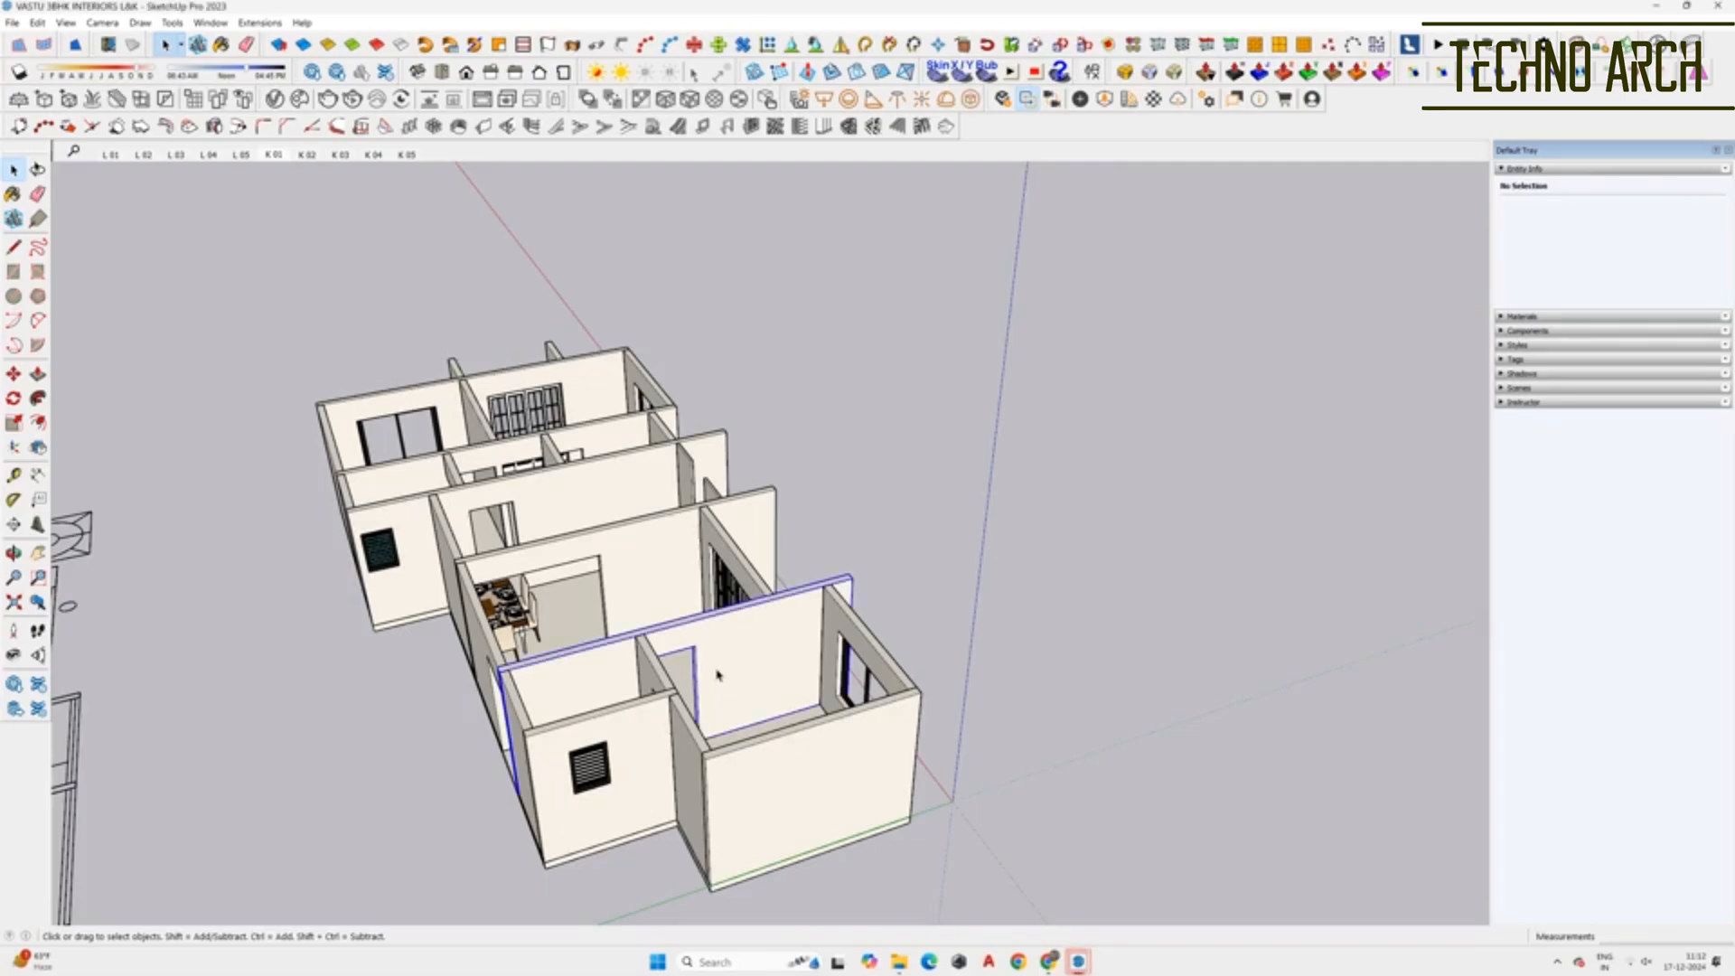
{"action": "left_click", "coordinate": [719, 677]}
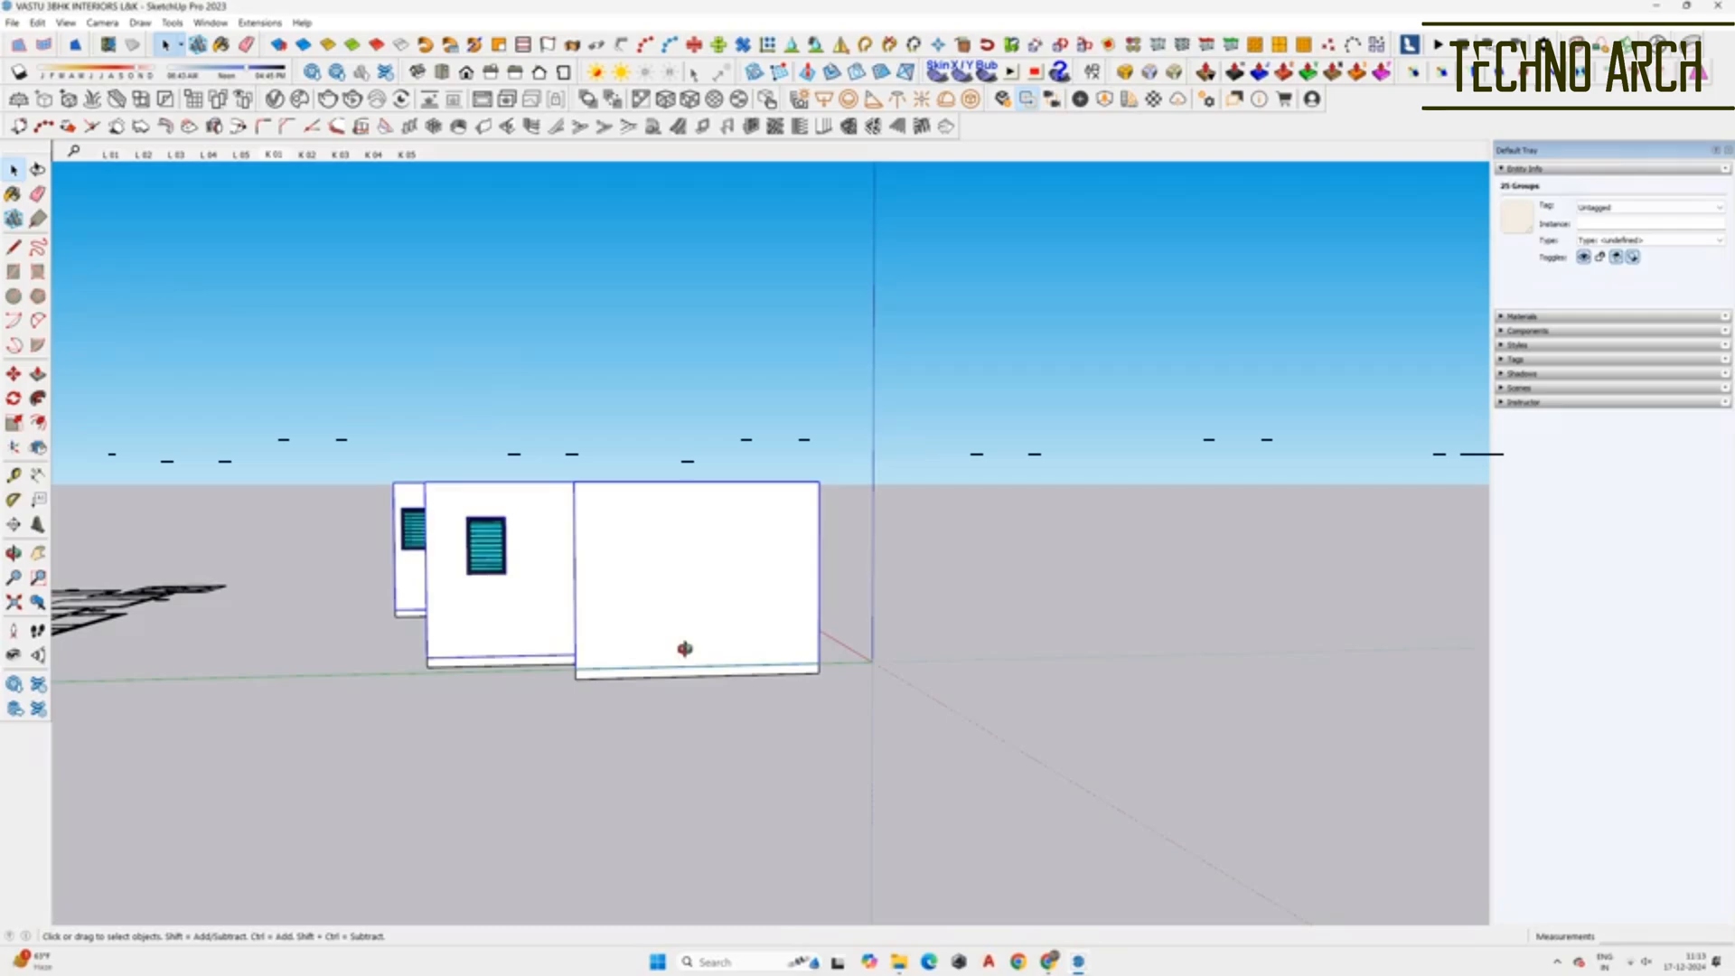
{"action": "left_click_drag", "start_coordinate": [684, 647], "coordinate": [640, 612]}
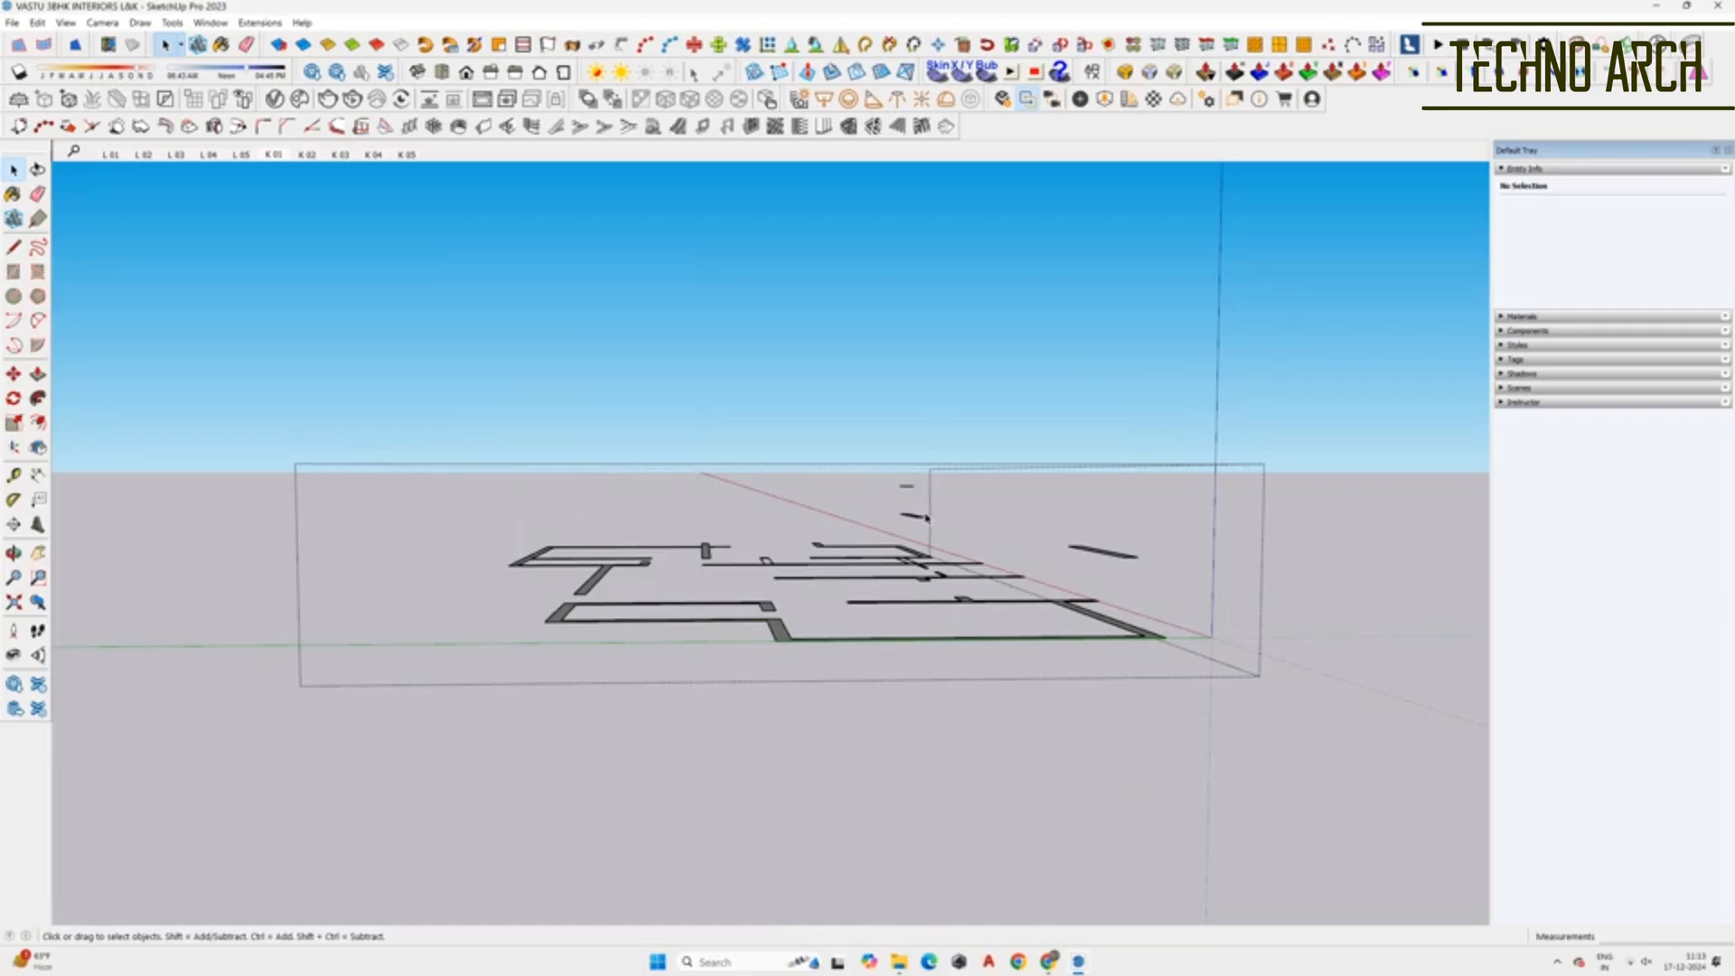
{"action": "mouse_move", "coordinate": [1115, 571]}
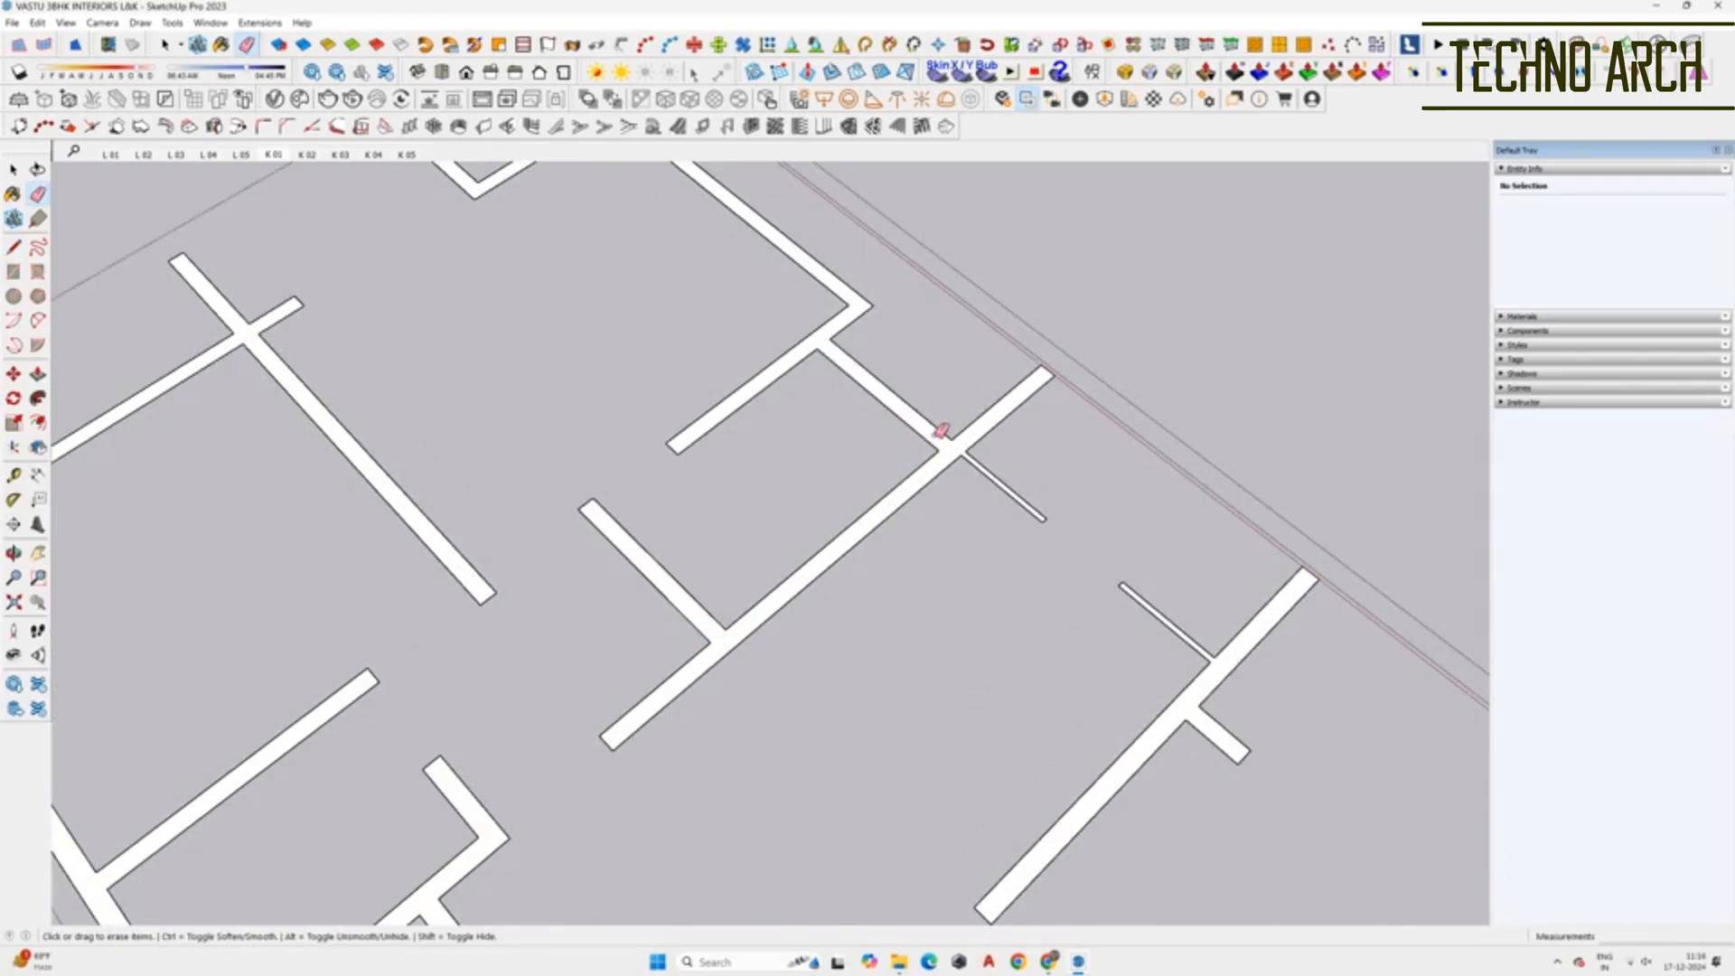
{"action": "mouse_move", "coordinate": [930, 382]}
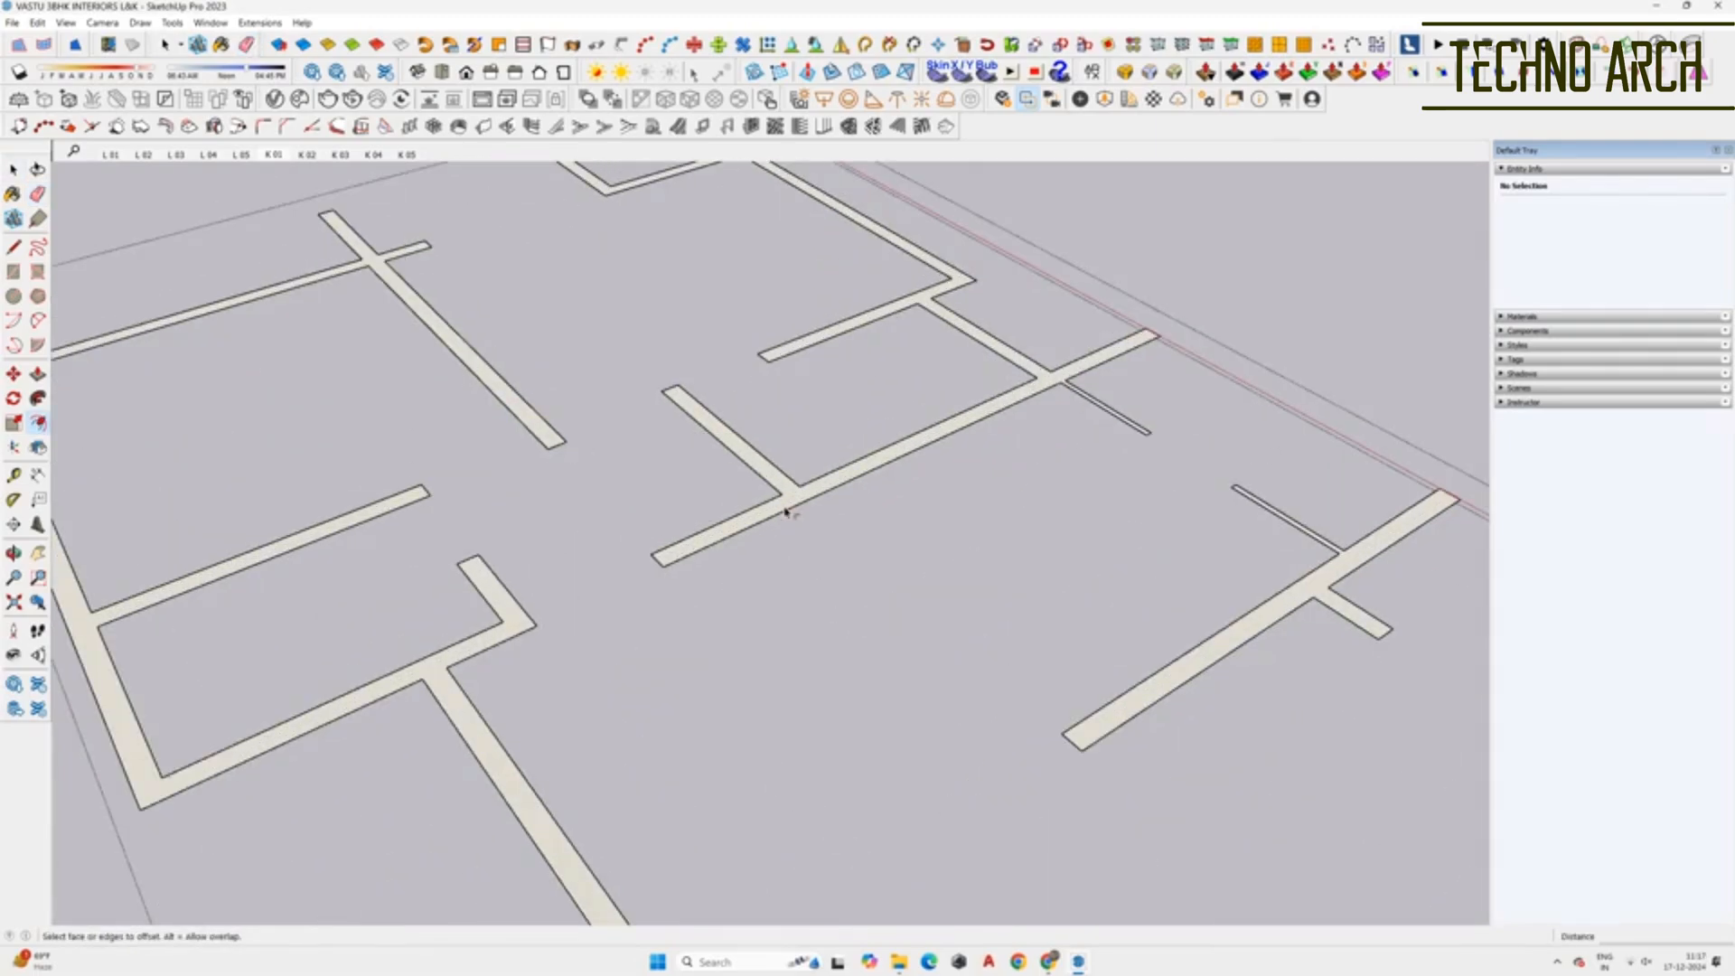
- Pick a wall strip face to offset its edges inward by 0.1 m
{"action": "left_click", "coordinate": [785, 512]}
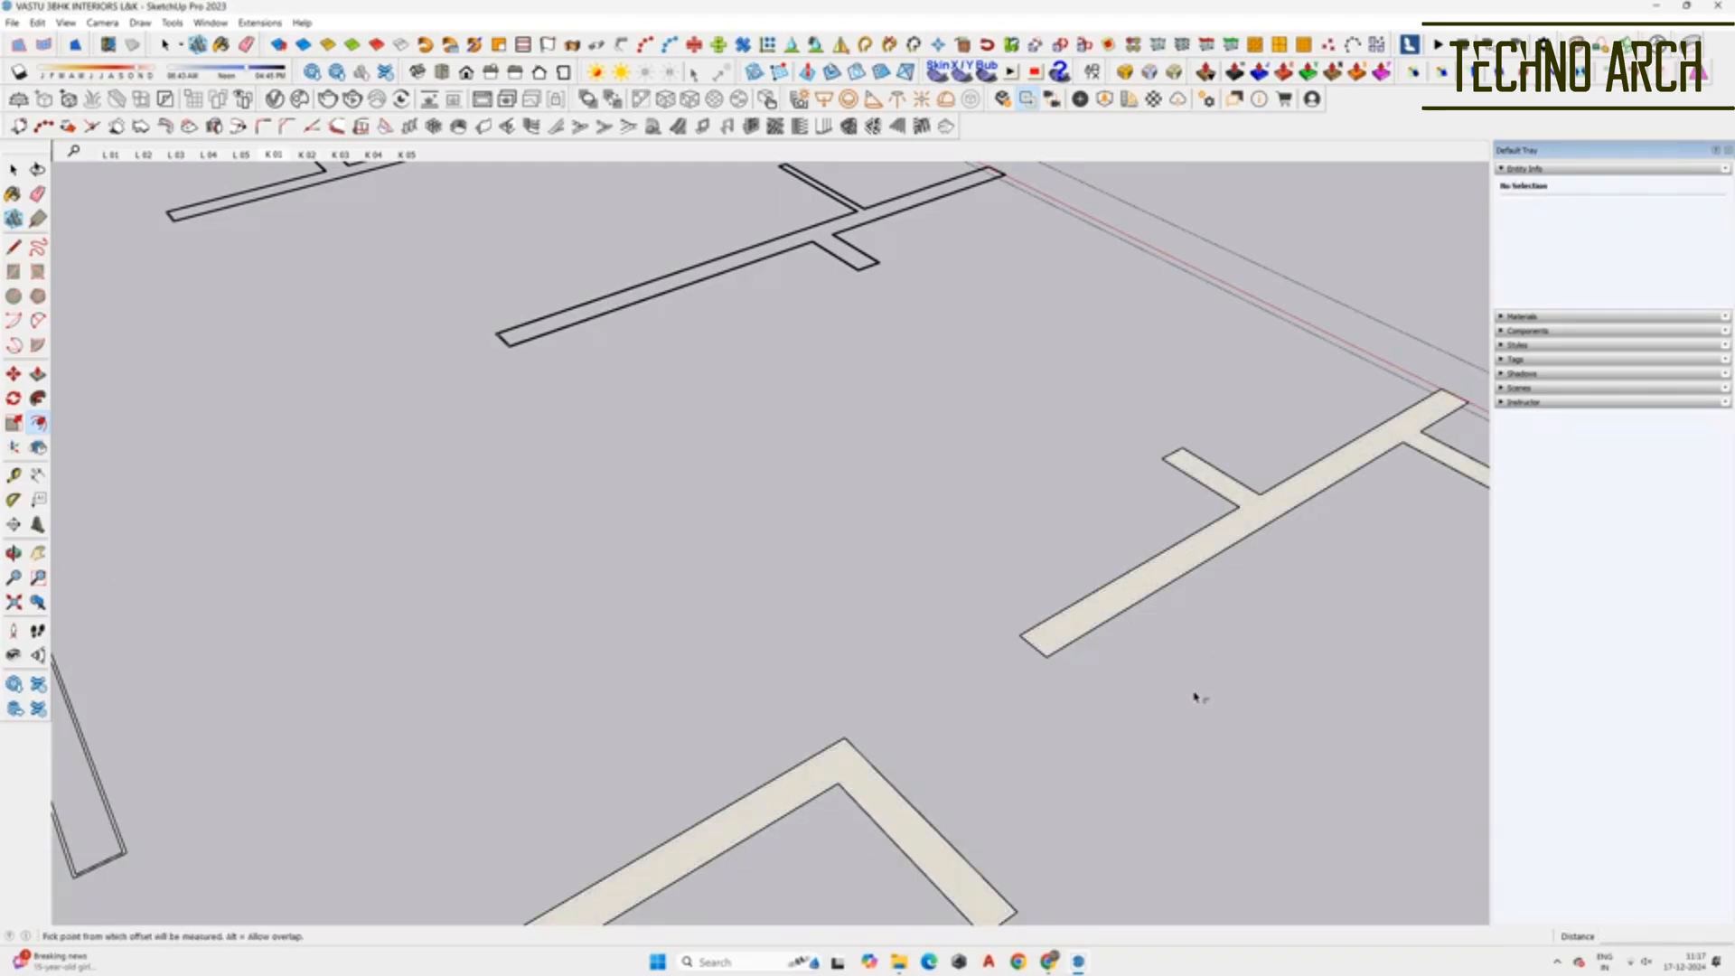
{"action": "mouse_move", "coordinate": [1256, 653]}
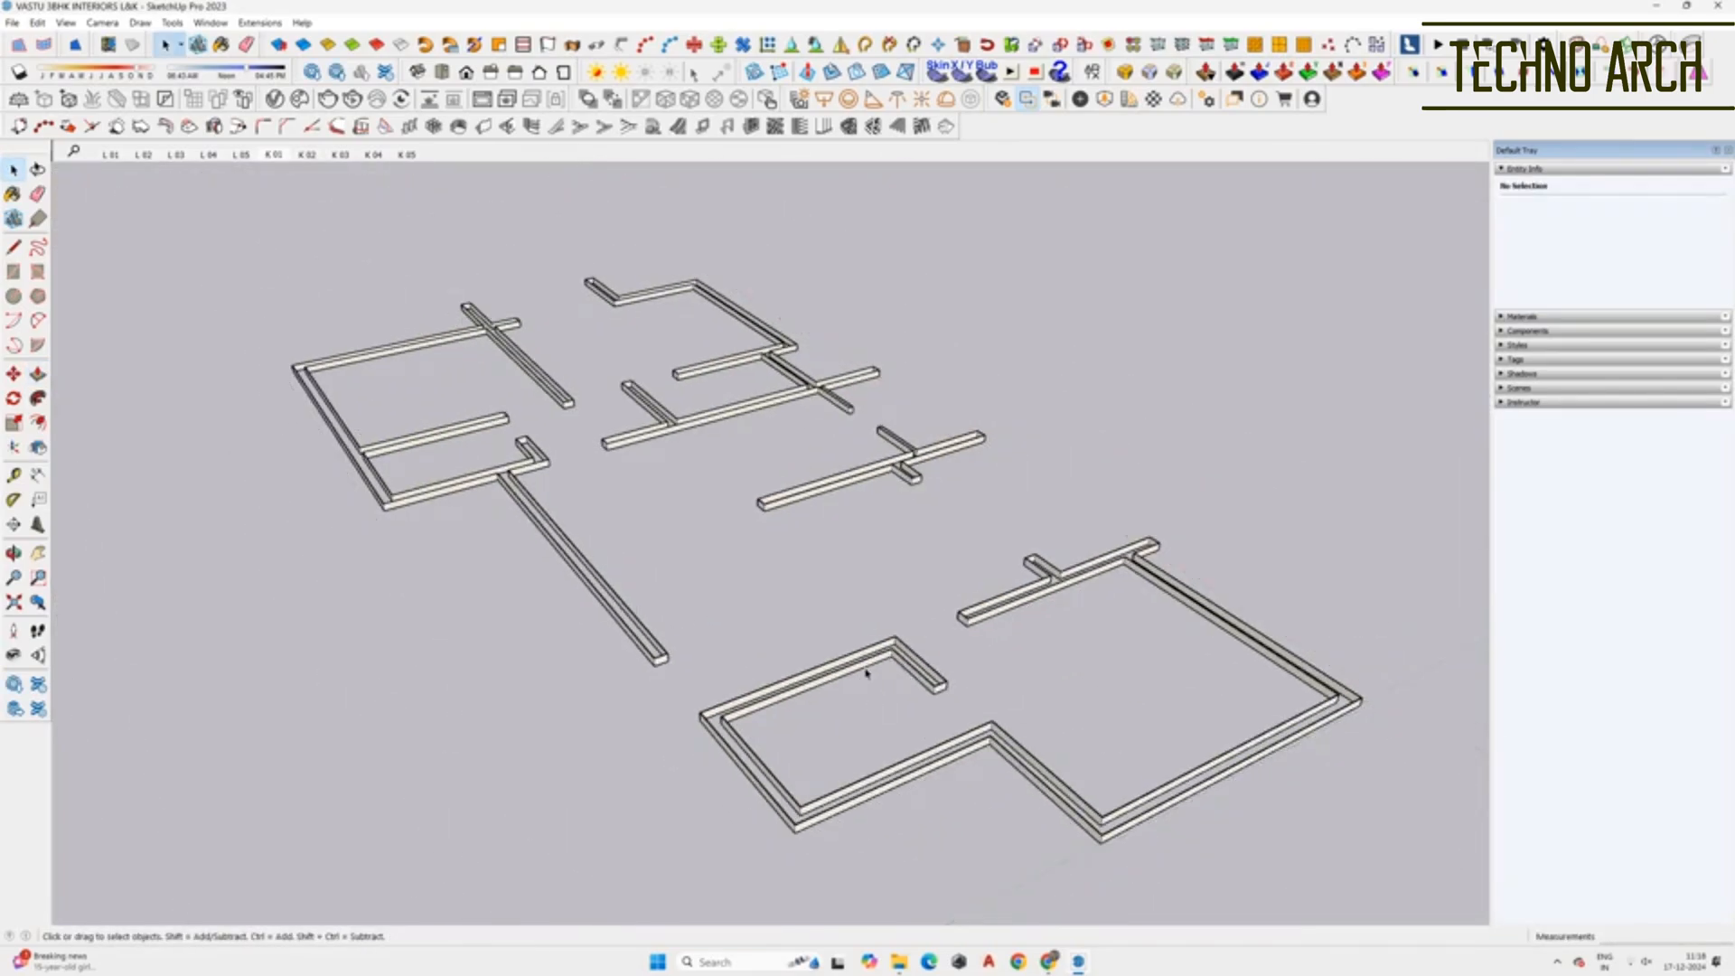
- Select the skirting board geometry with a click and window drag to group it
{"action": "left_click", "coordinate": [902, 592]}
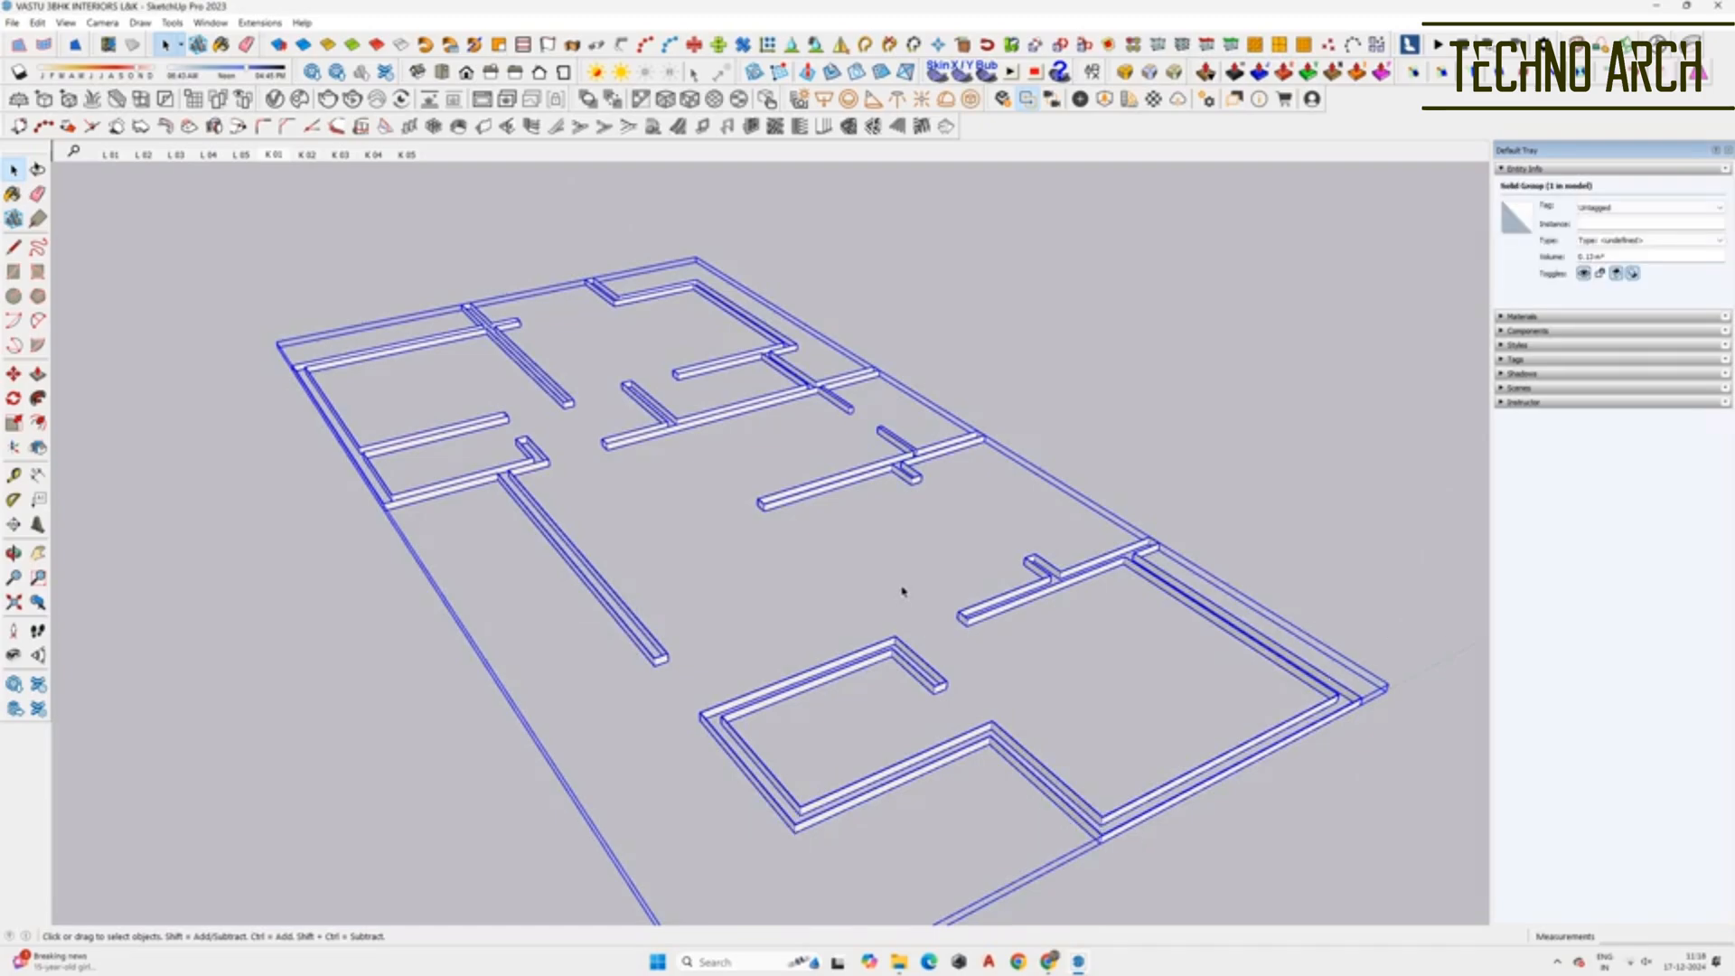
{"action": "left_click_drag", "start_coordinate": [902, 592], "coordinate": [1048, 665]}
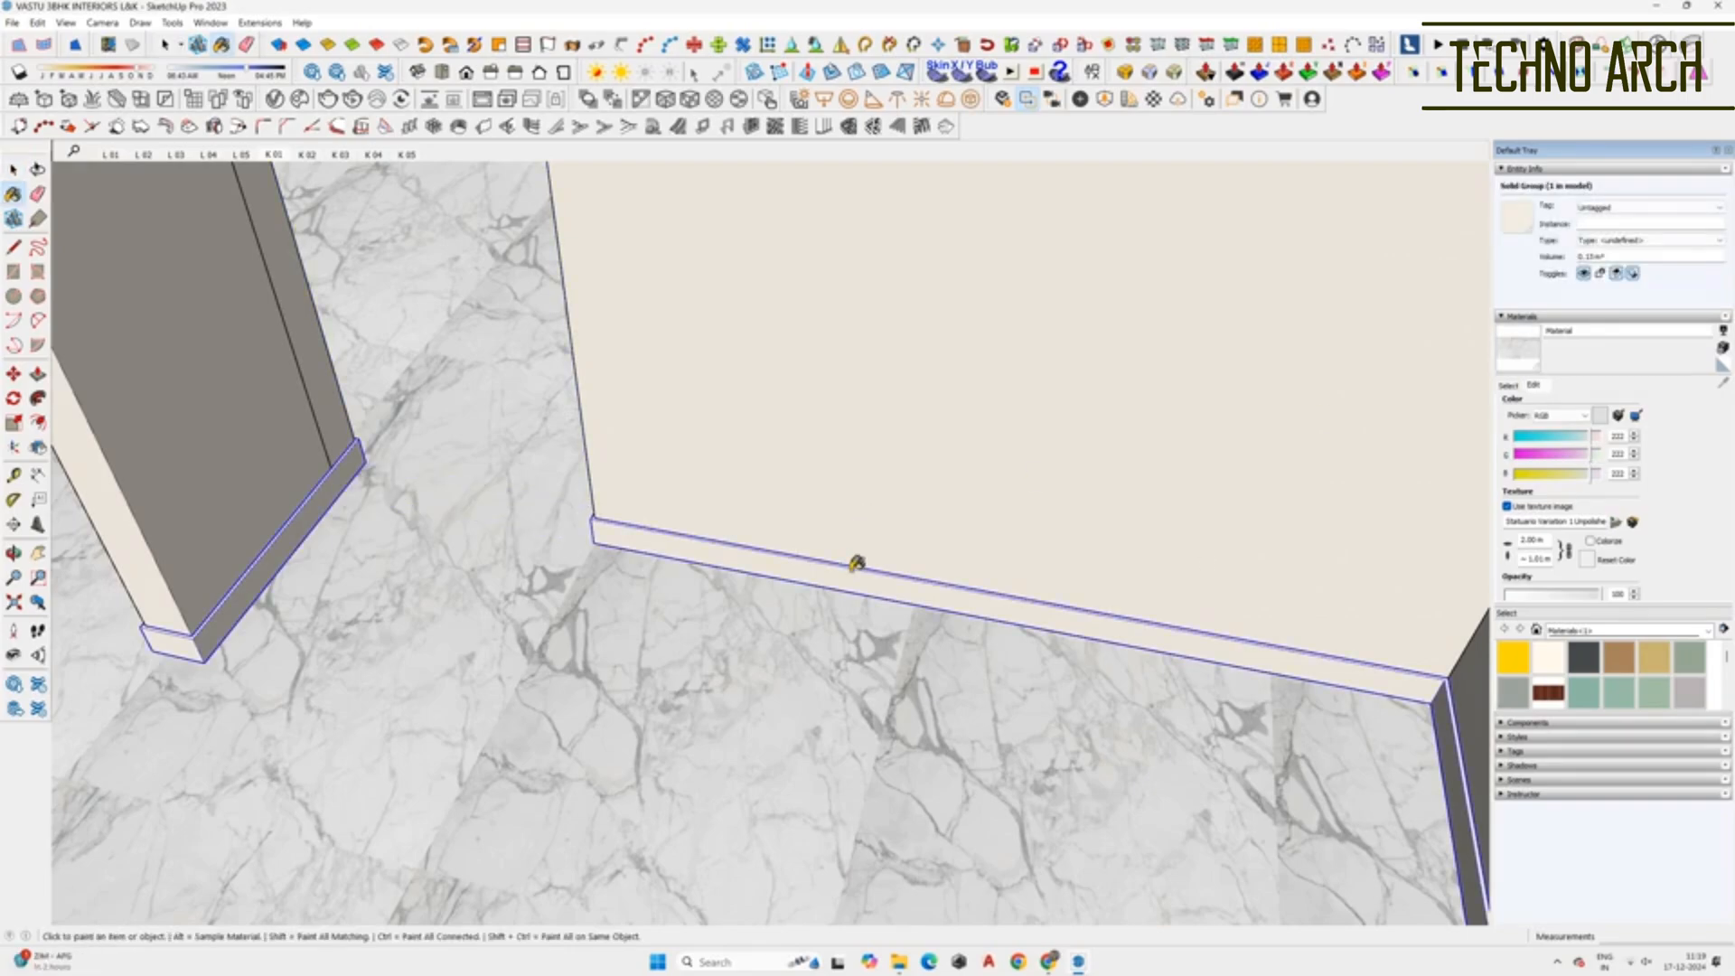
{"action": "mouse_move", "coordinate": [847, 590]}
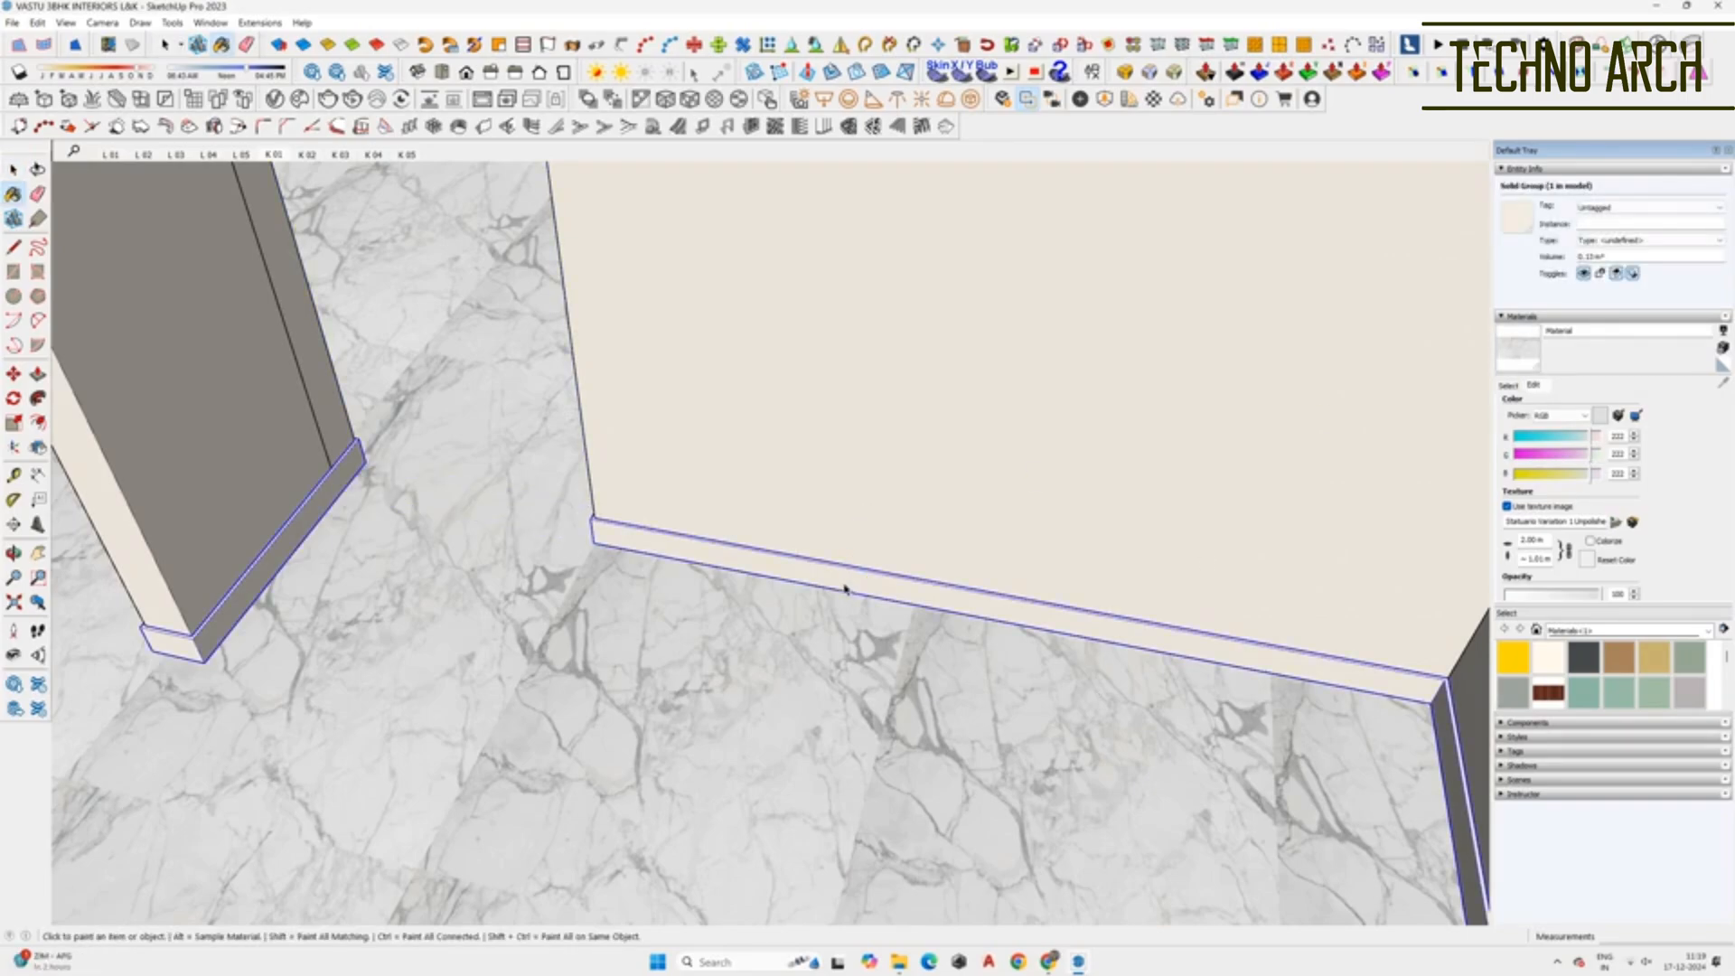